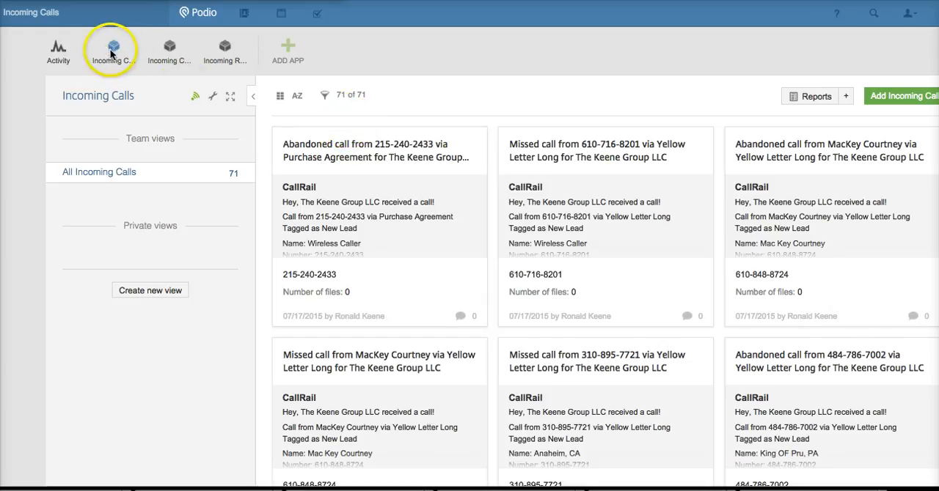
mouse_move(115, 52)
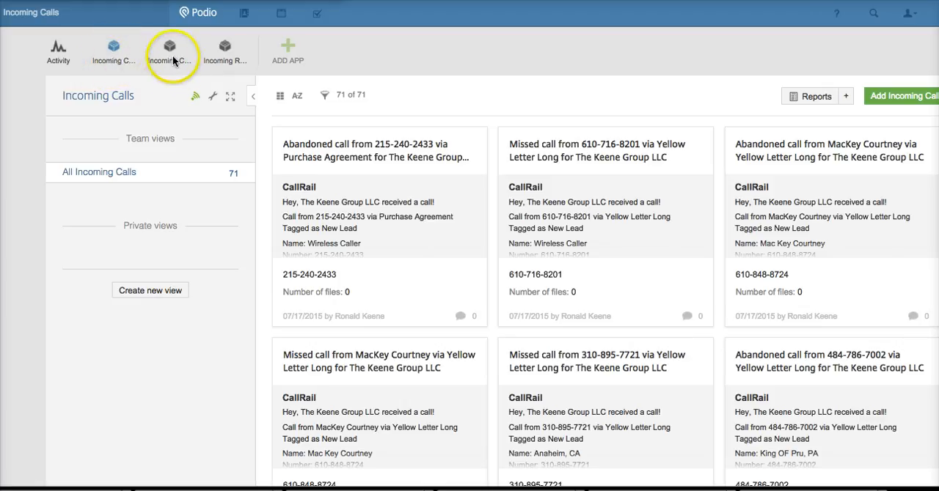
mouse_move(225, 51)
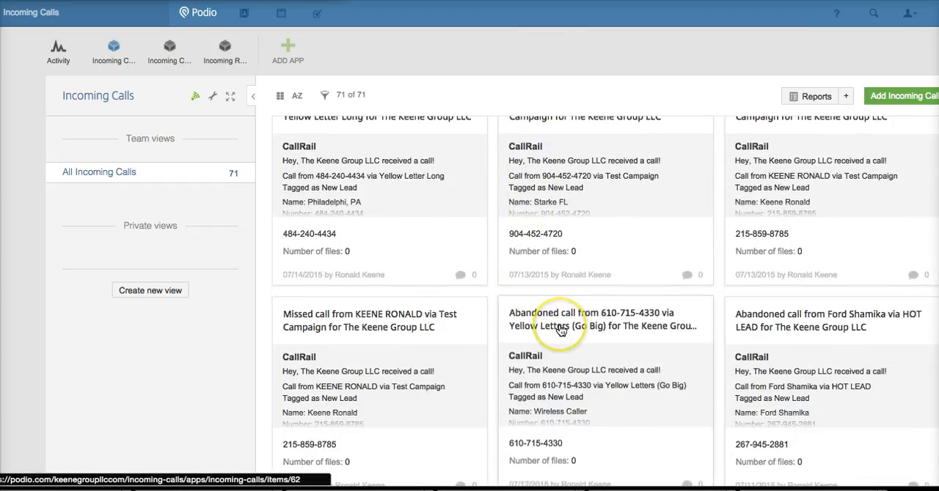
- Browse further down the Incoming Calls items, then head to another workspace app
scroll("down", 3)
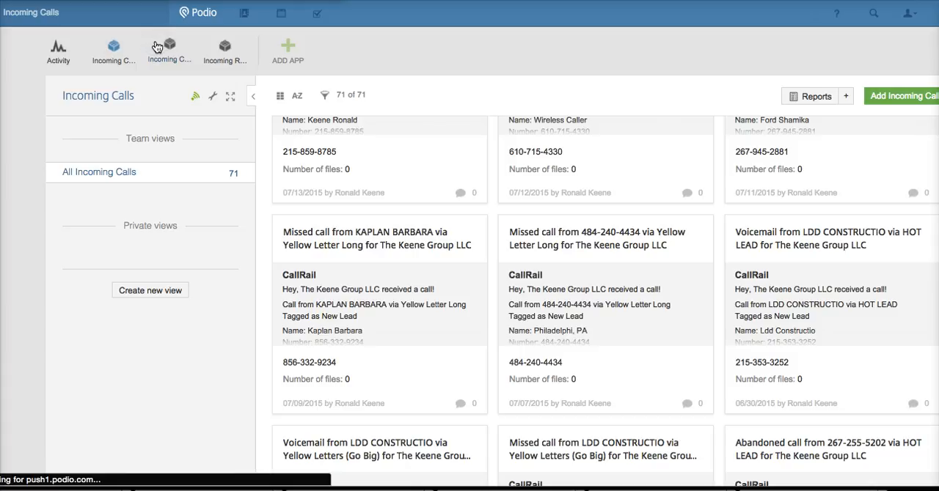
left_click(224, 50)
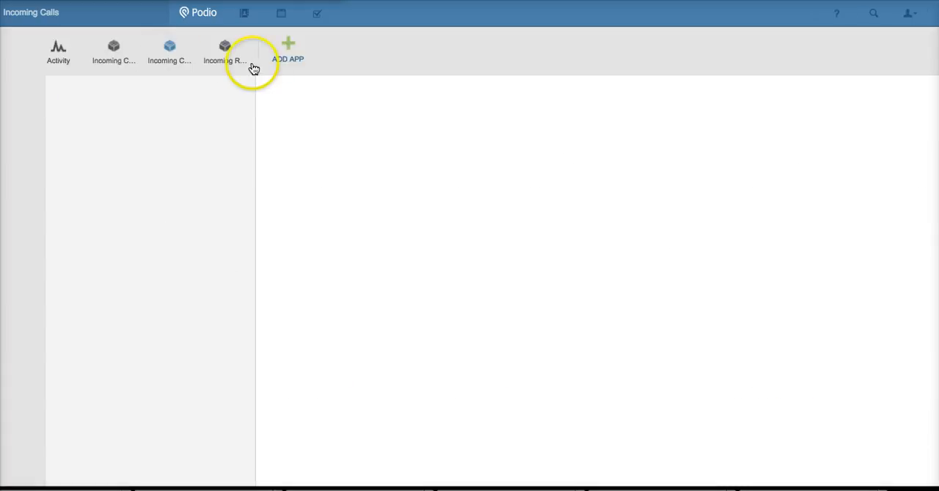
- Glance at the empty Incoming Retail Buyer app and return to Incoming Calls with its settings menu shown
left_click(225, 50)
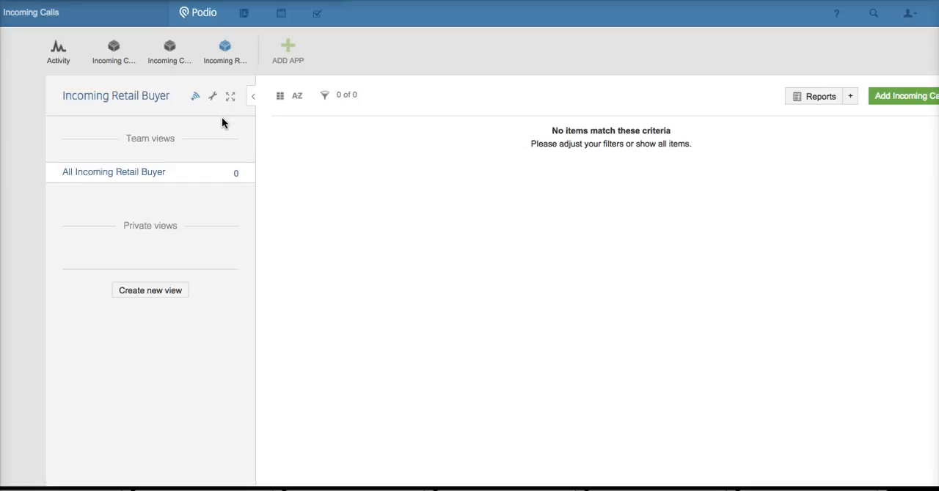
mouse_move(109, 51)
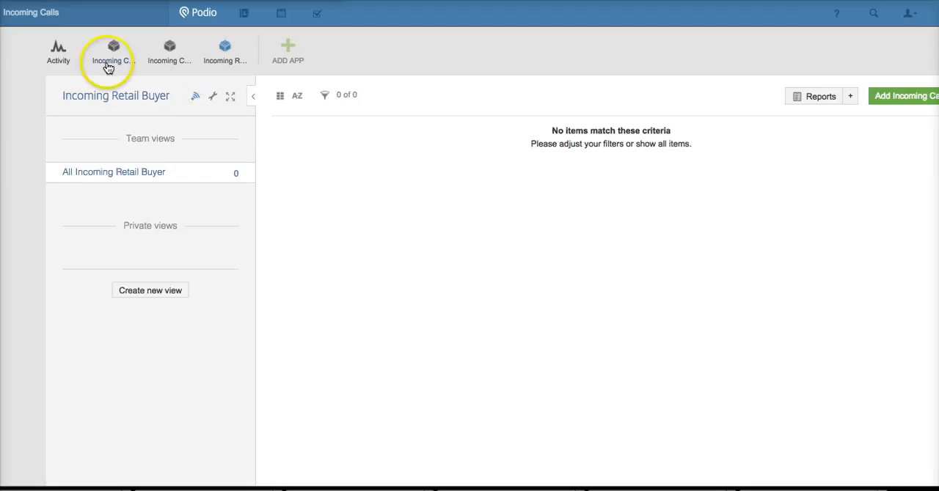
left_click(113, 51)
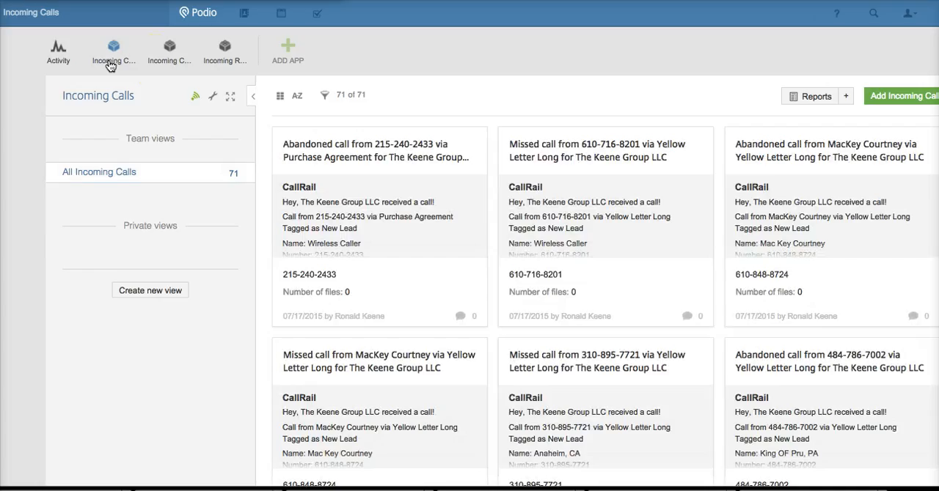
left_click(212, 97)
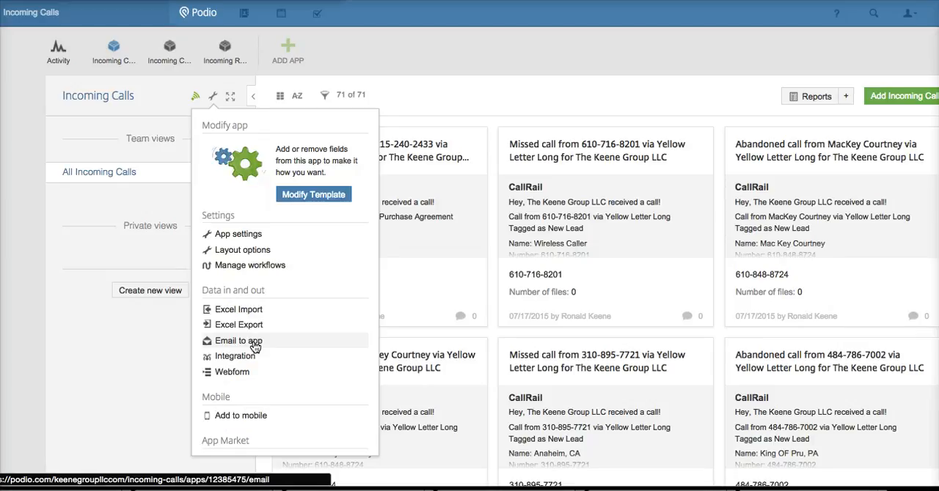
- Bring up the Incoming Calls app's Email to app address dialog
left_click(236, 341)
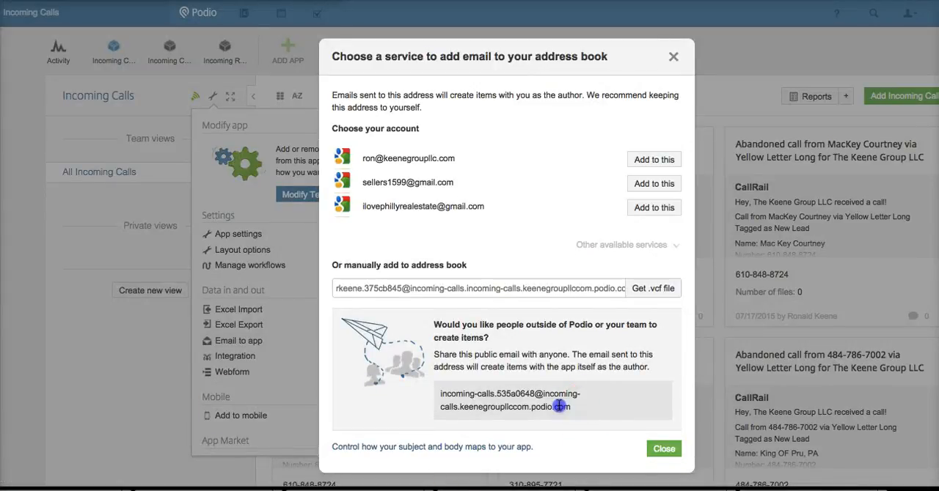
- Select the public incoming email address for copying, then close the dialog back to the 71-item list
triple_click(510, 400)
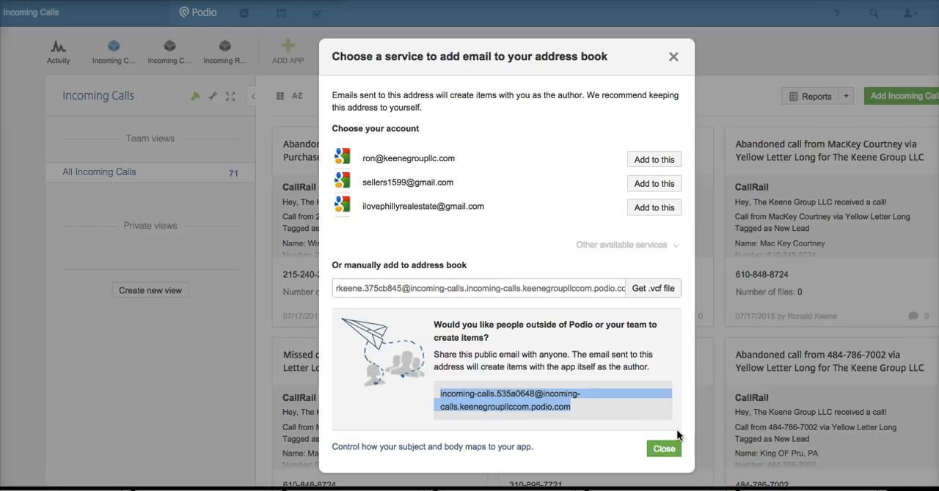
left_click(663, 448)
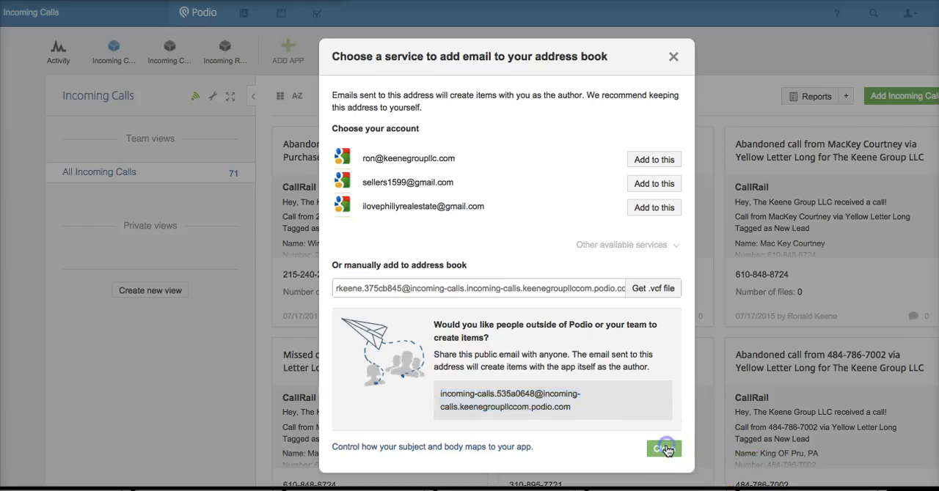
left_click(663, 449)
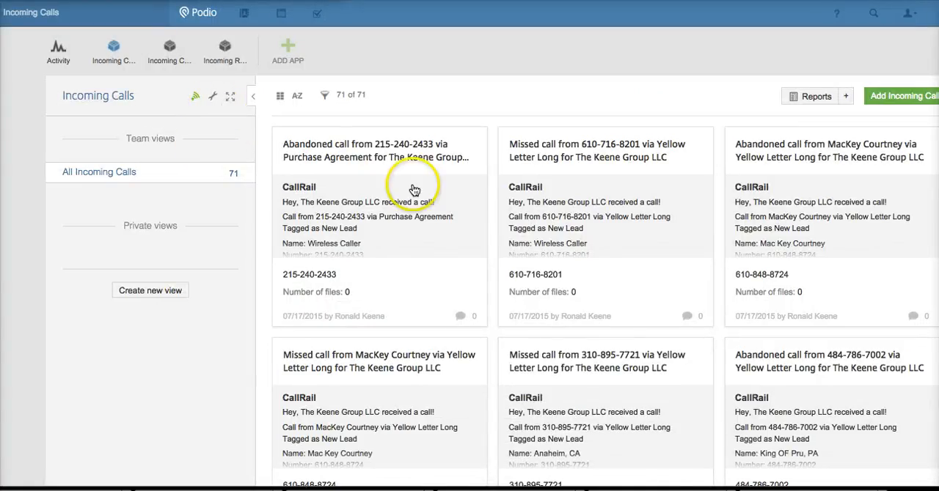